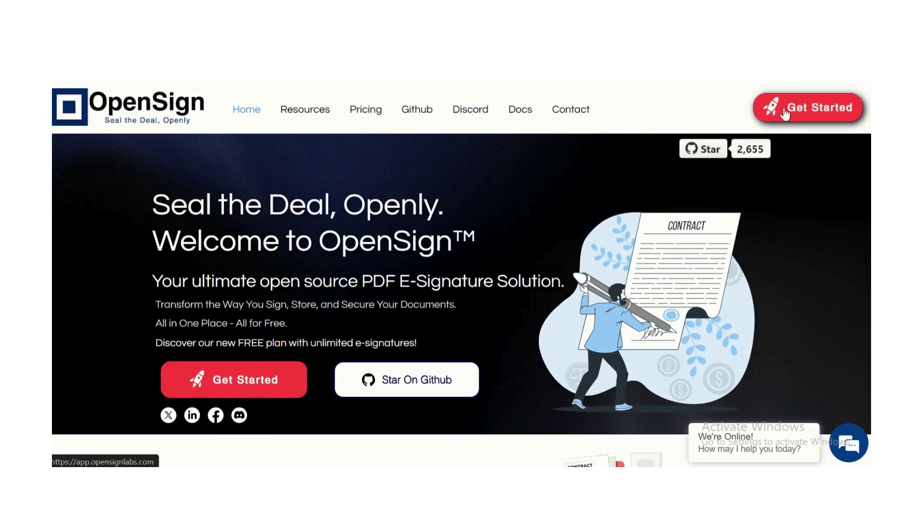
# Sign in to OpenSign from the website and expand Templates in the sidebar.
pyautogui.click(808, 107)
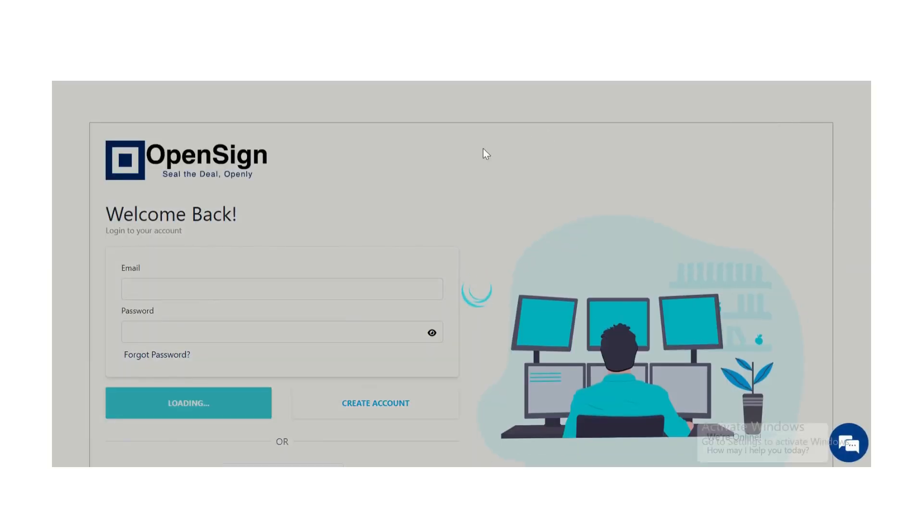
pyautogui.click(188, 403)
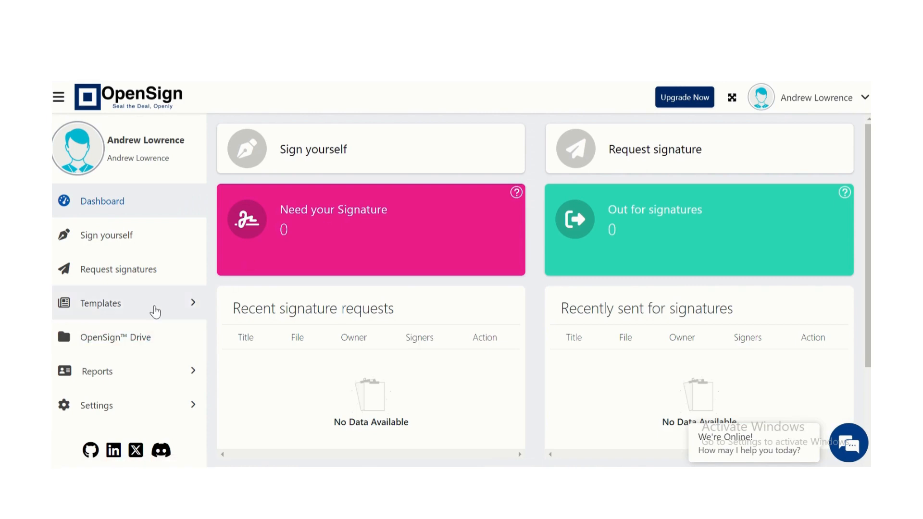
pyautogui.click(101, 303)
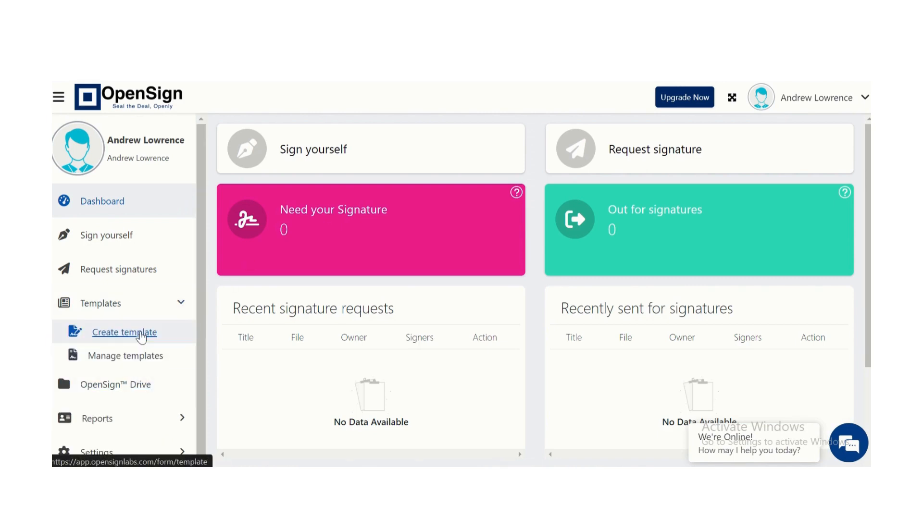
# Start a template from Demo_Offerletterfor.pdf titled 'Quality Analyst Offer Letter' with the default note.
pyautogui.click(124, 332)
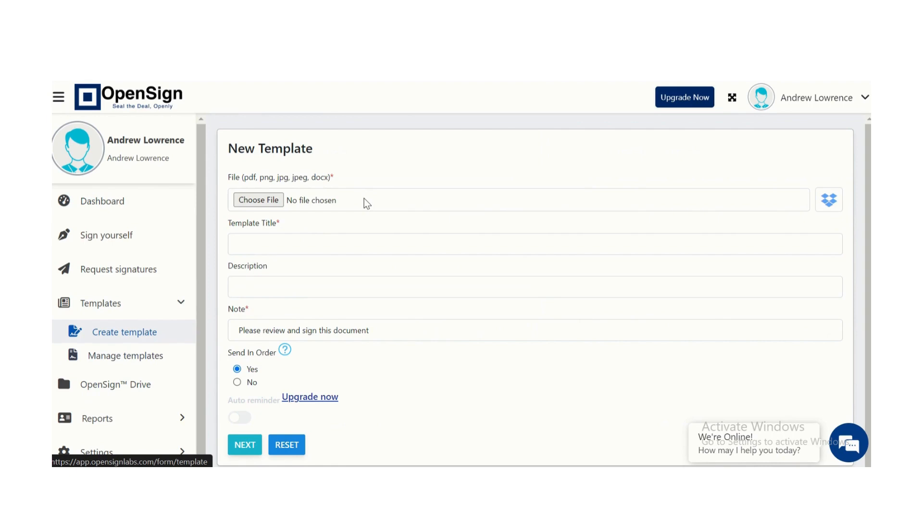
pyautogui.click(258, 200)
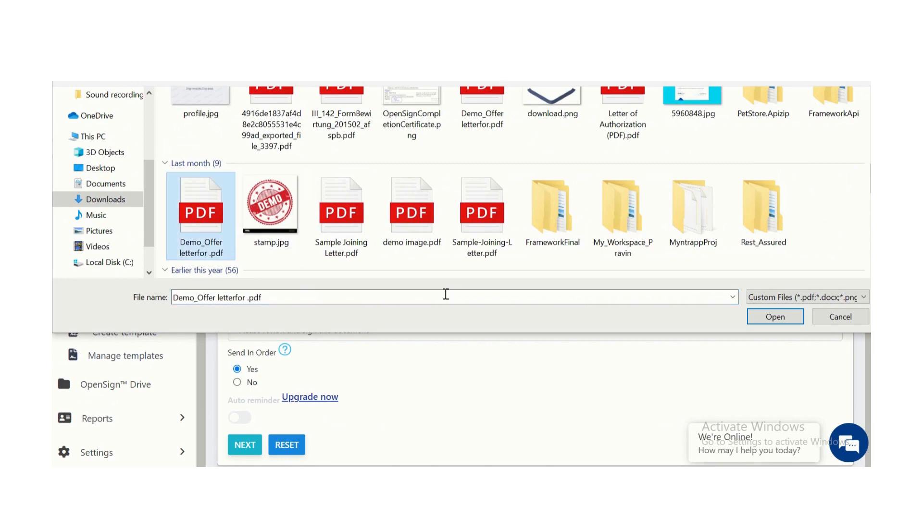
pyautogui.click(774, 316)
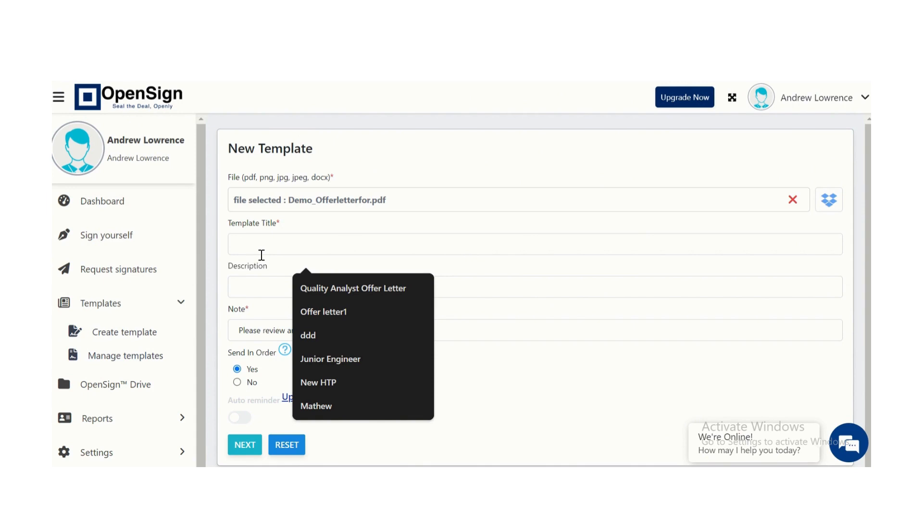
pyautogui.write('Quali')
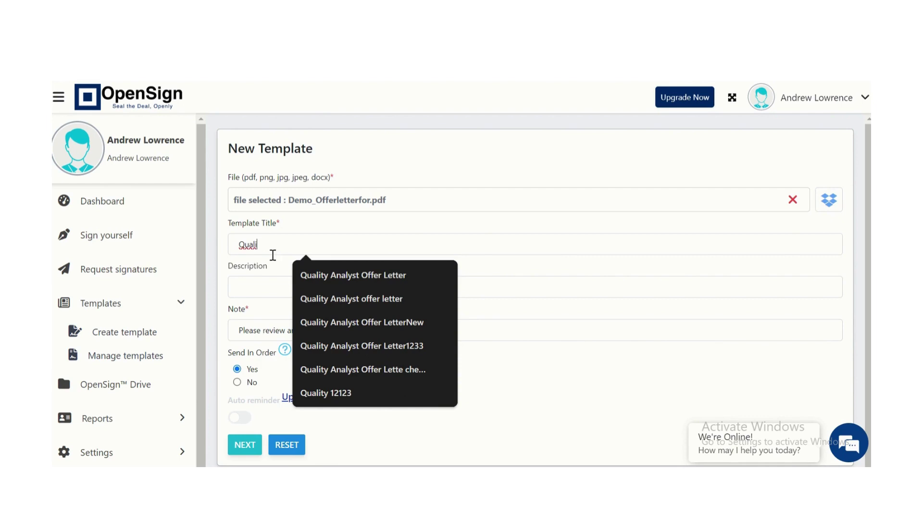
pyautogui.click(353, 275)
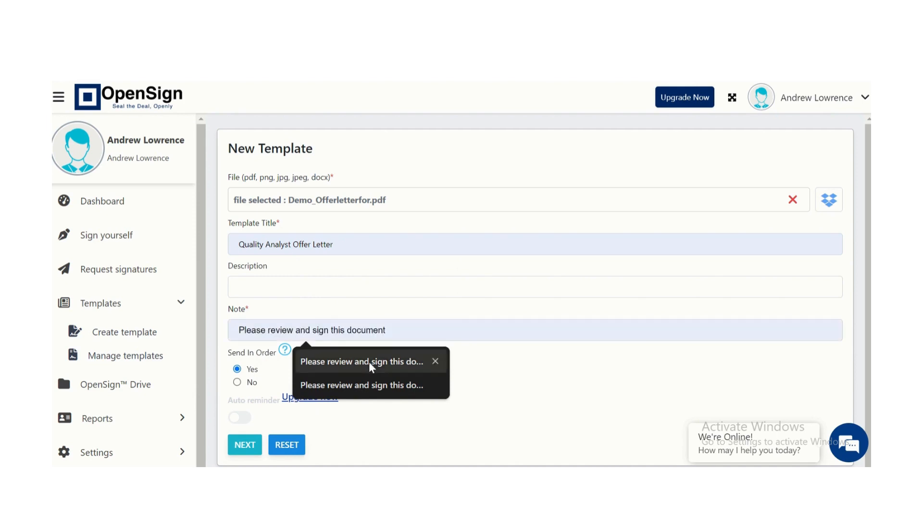
pyautogui.click(368, 329)
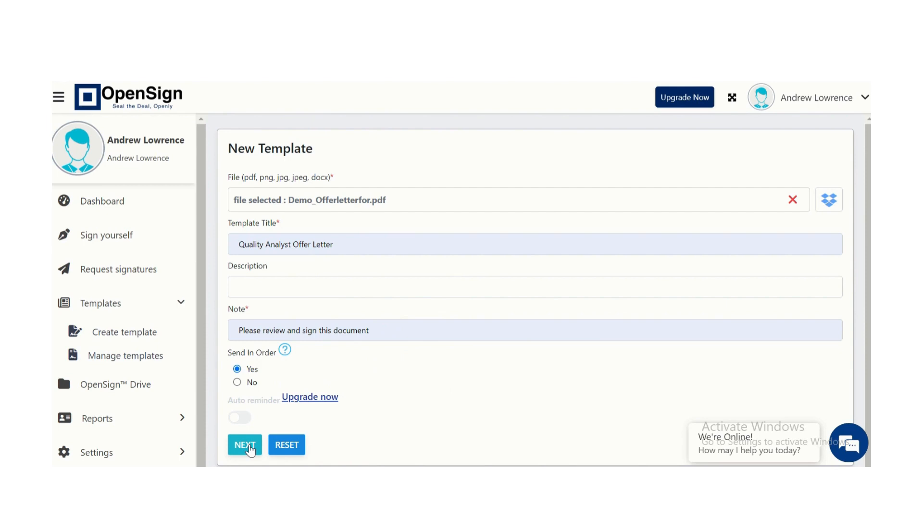
pyautogui.moveTo(284, 350)
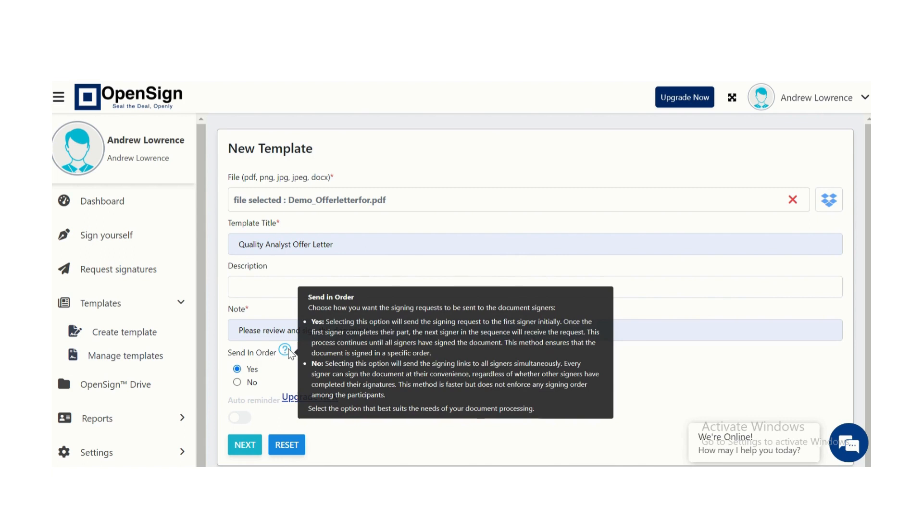
pyautogui.moveTo(281, 370)
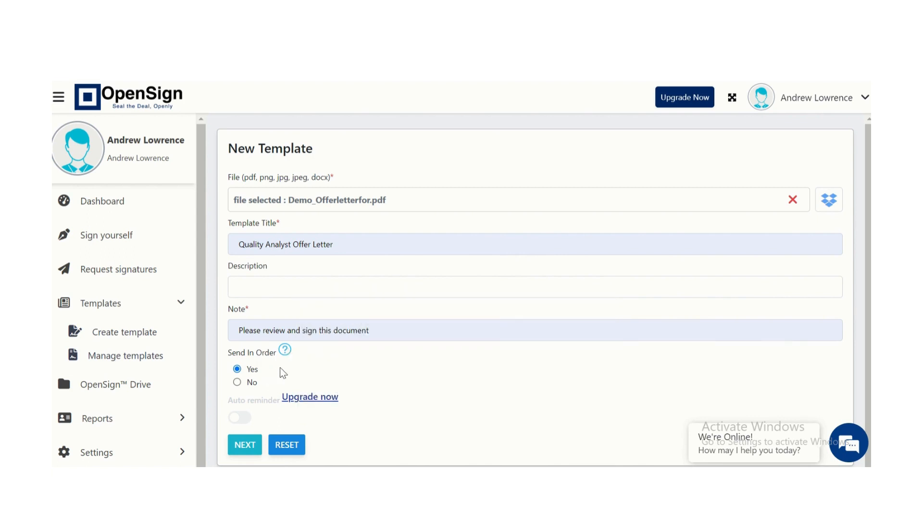
pyautogui.moveTo(282, 377)
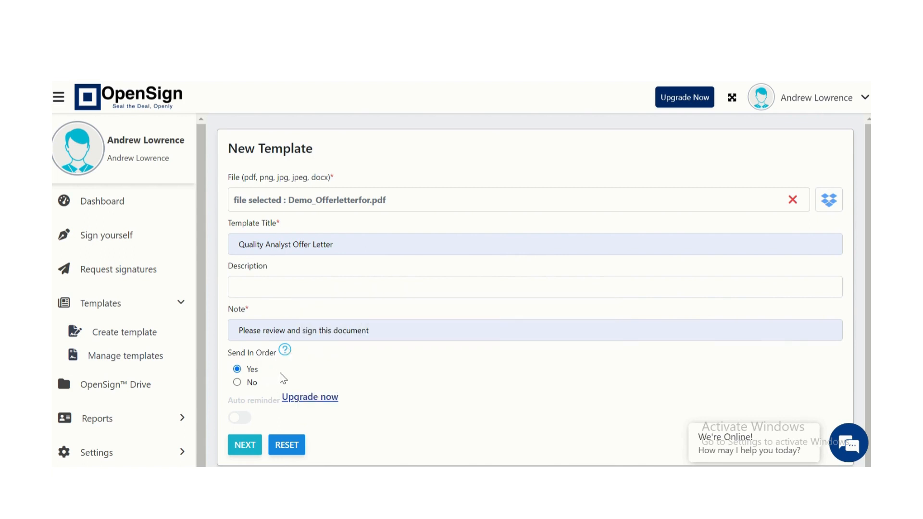
# Open the template editor, dismiss the tour, and add Candidate, Hr and Manager roles.
pyautogui.click(244, 445)
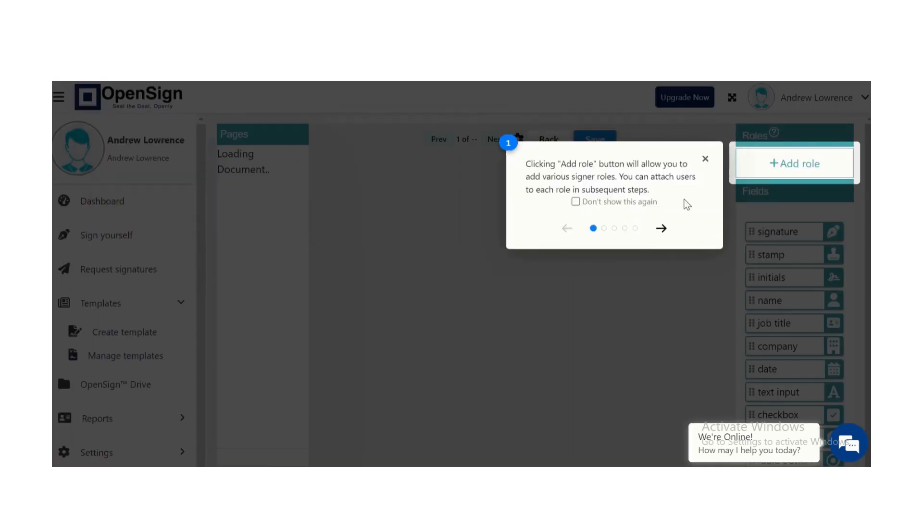
pyautogui.click(705, 159)
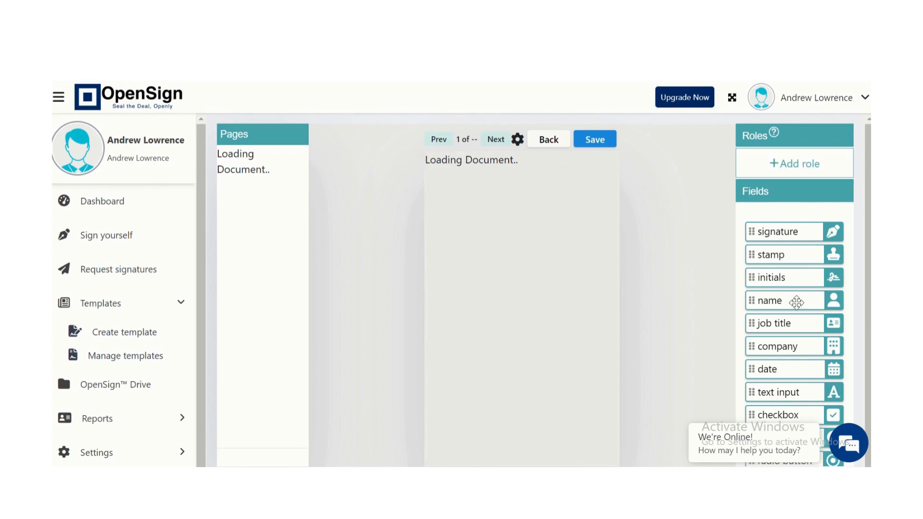
pyautogui.click(793, 163)
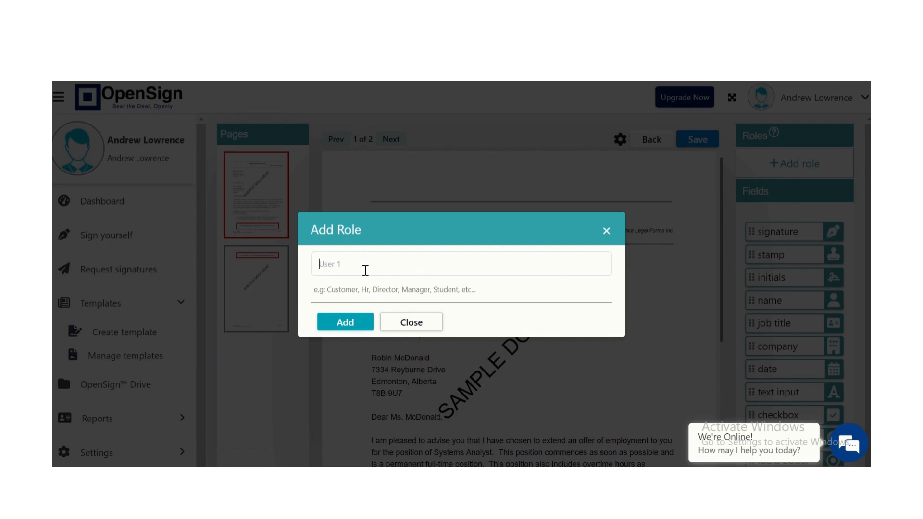
pyautogui.write('Candidate')
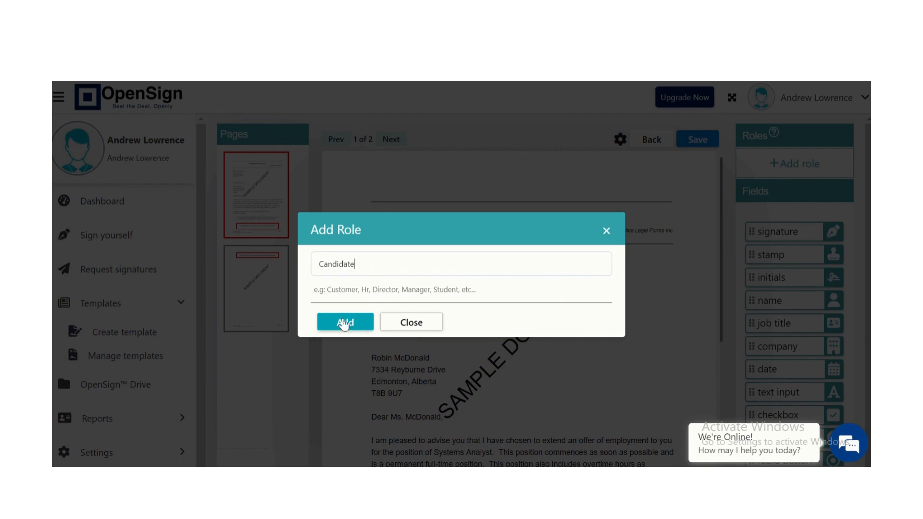
pyautogui.click(345, 321)
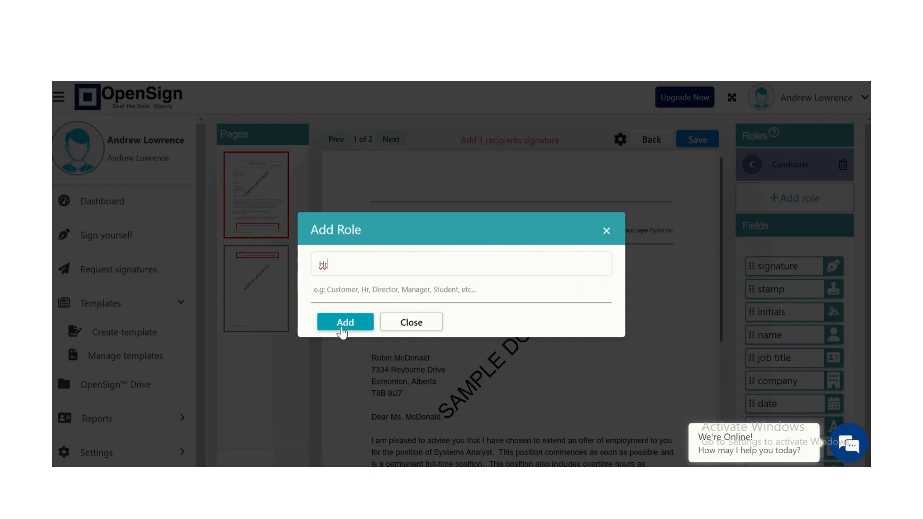
pyautogui.click(345, 321)
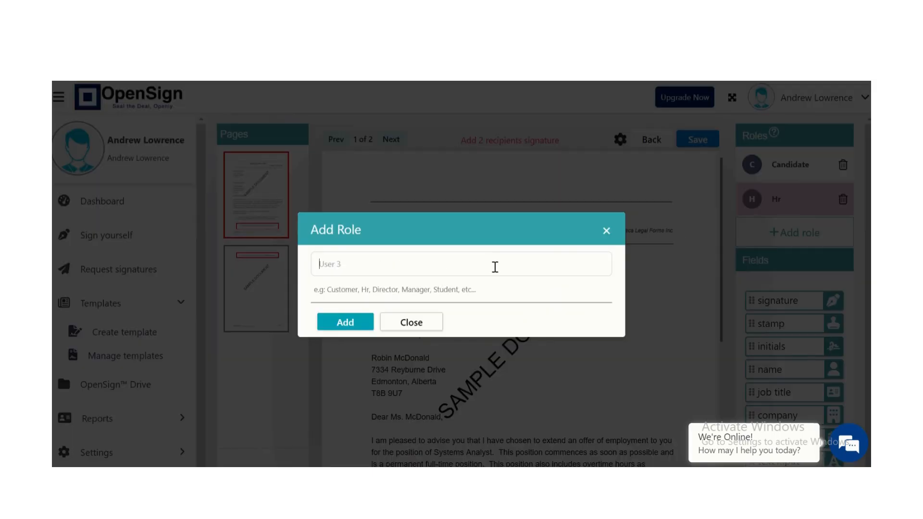
pyautogui.write('Manager')
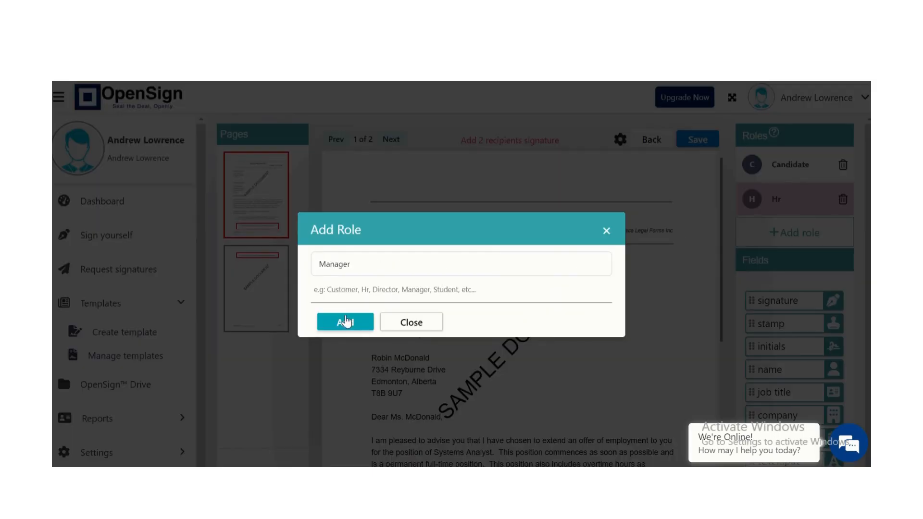
pyautogui.click(345, 321)
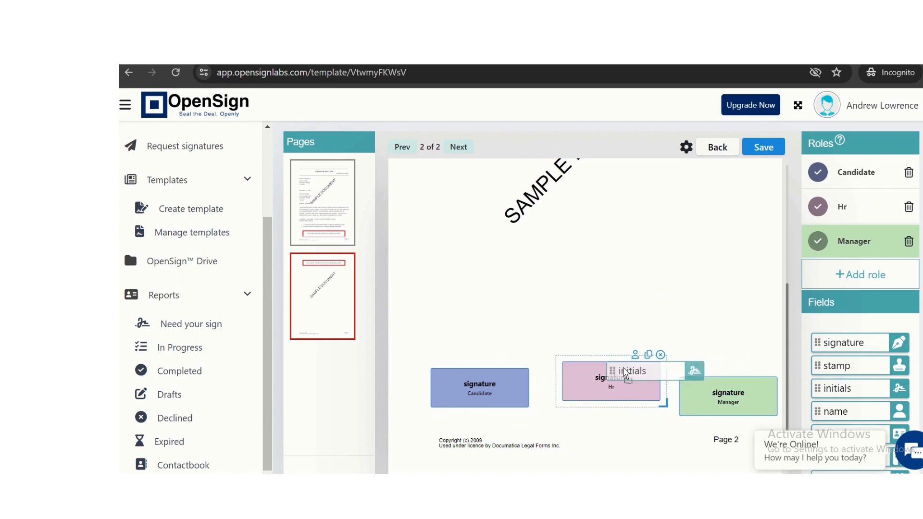
pyautogui.moveTo(626, 371); pyautogui.dragTo(473, 353)
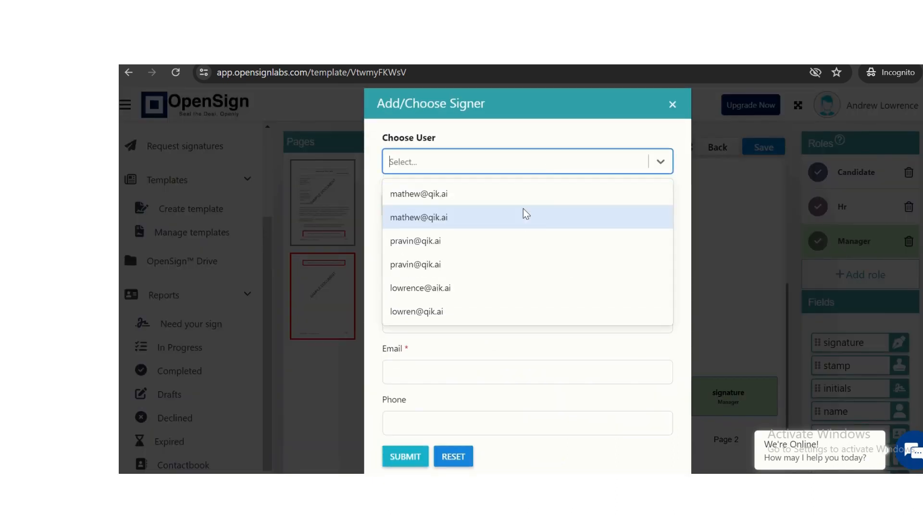
pyautogui.click(419, 217)
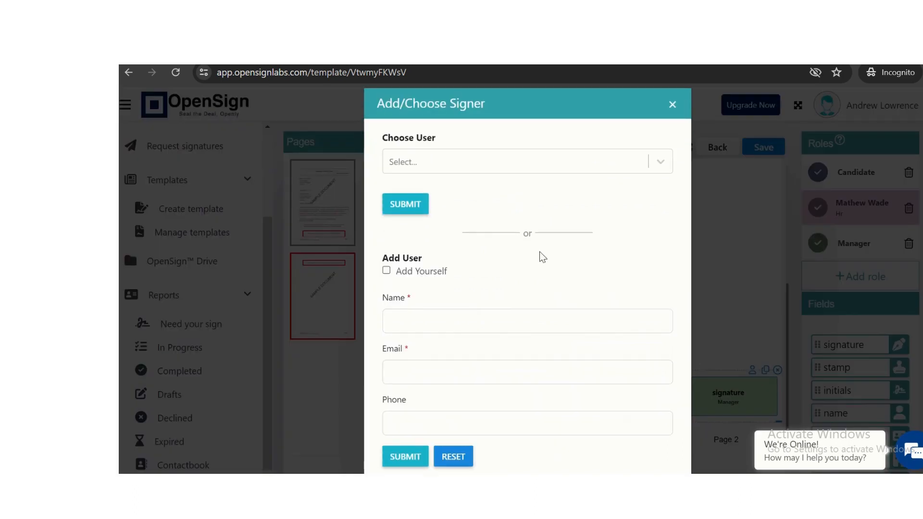
pyautogui.write('Mathew')
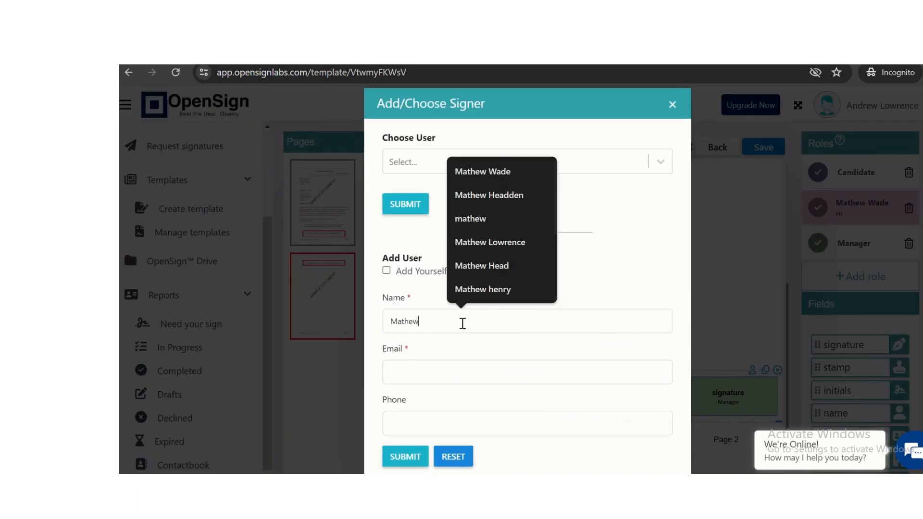
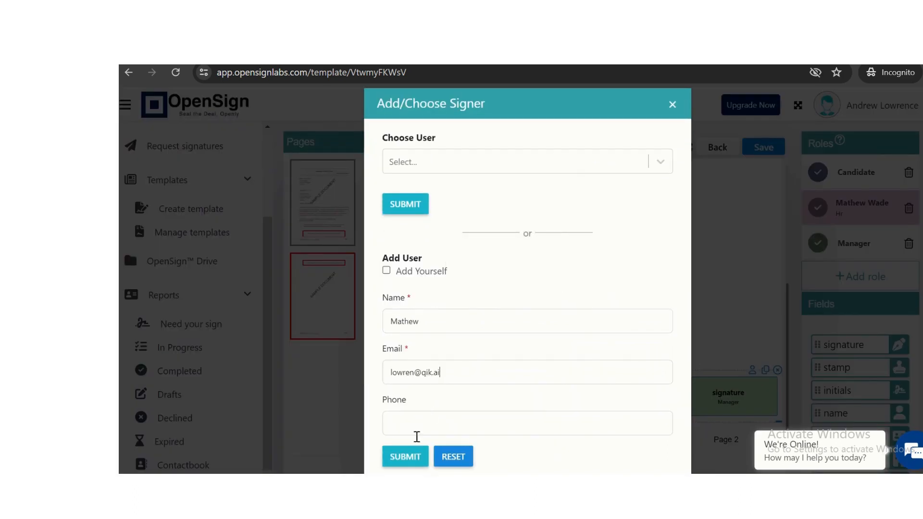
pyautogui.click(405, 456)
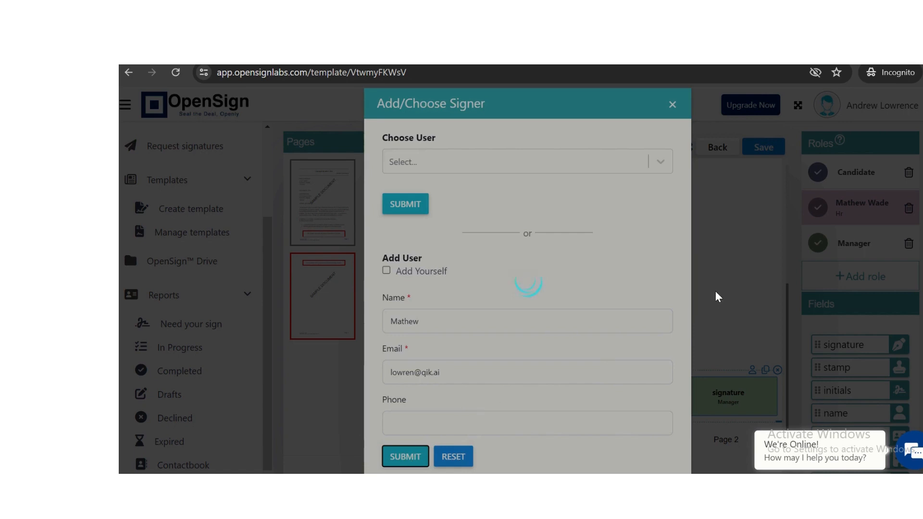
pyautogui.click(405, 456)
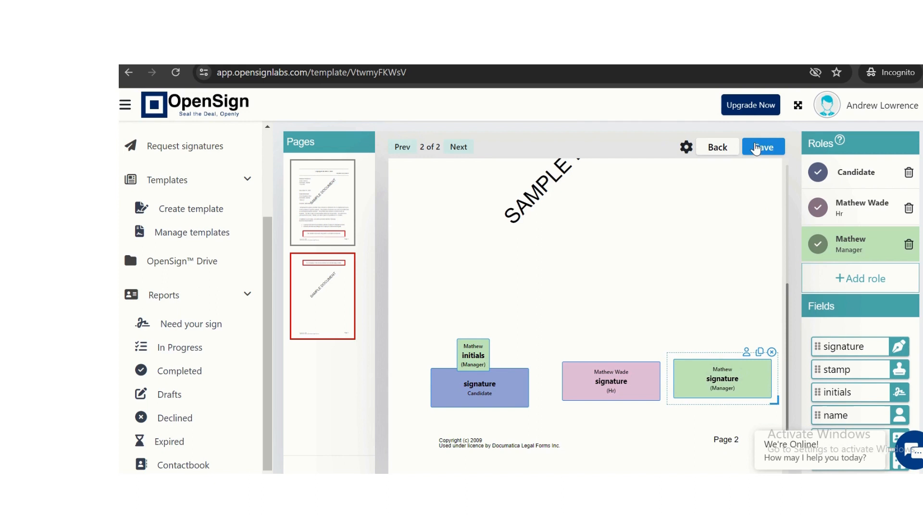
# Save the template without creating a document and view it in Manage templates.
pyautogui.click(762, 147)
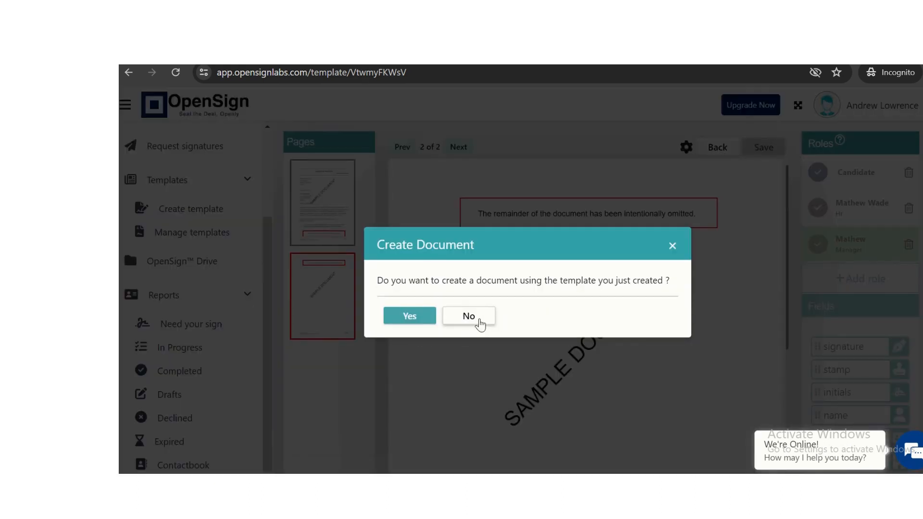
pyautogui.click(468, 316)
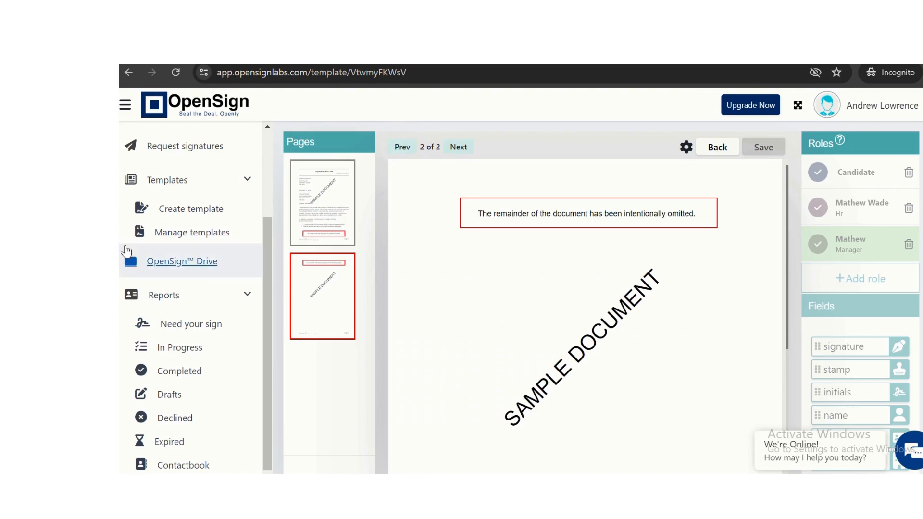
pyautogui.click(191, 232)
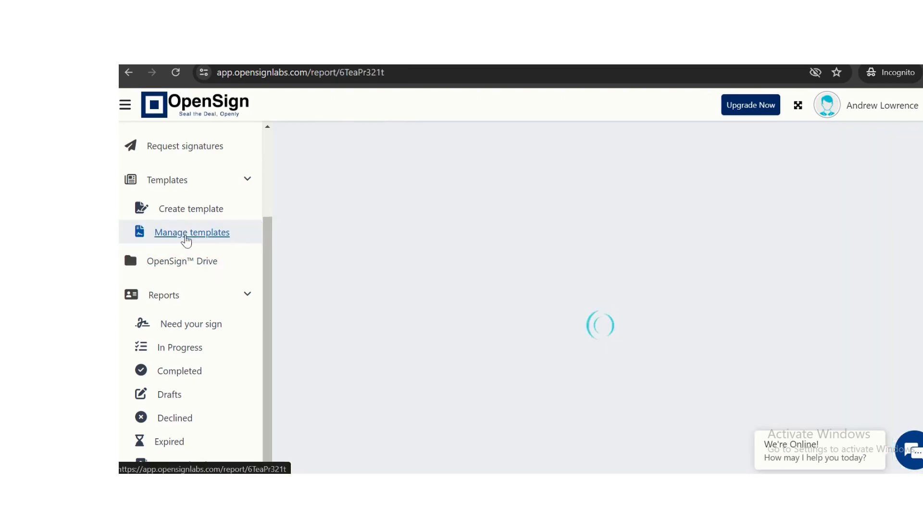
pyautogui.click(192, 232)
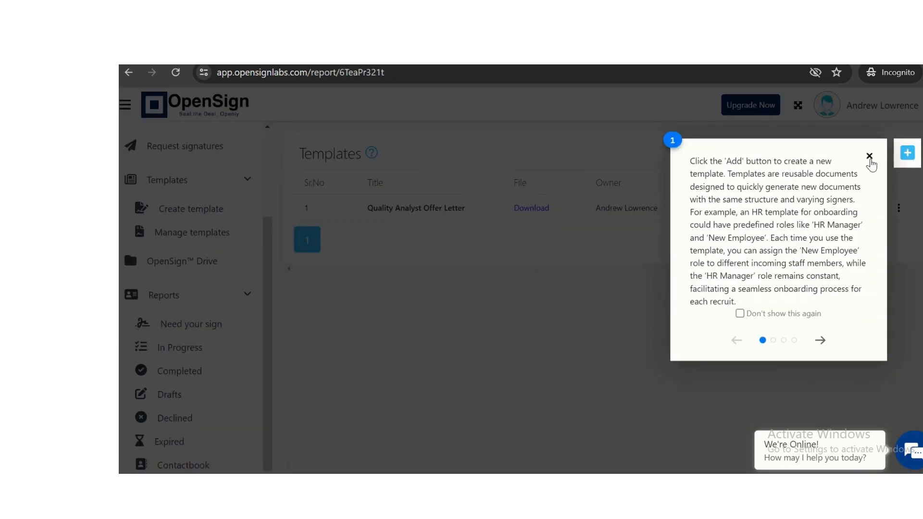
pyautogui.click(868, 156)
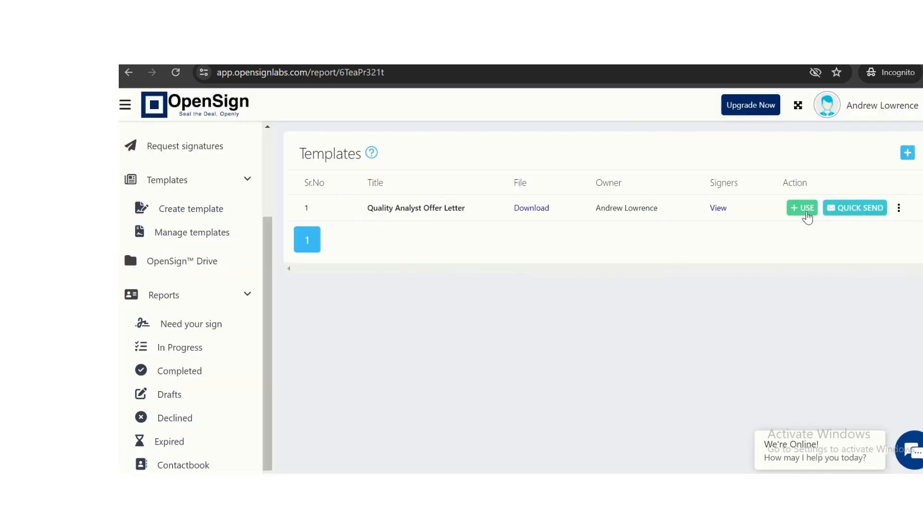
pyautogui.moveTo(853, 215)
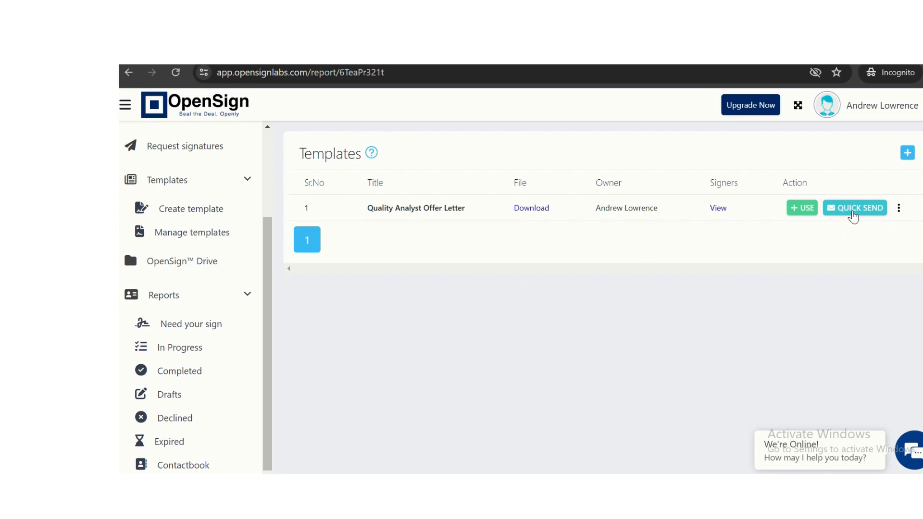
pyautogui.moveTo(853, 212)
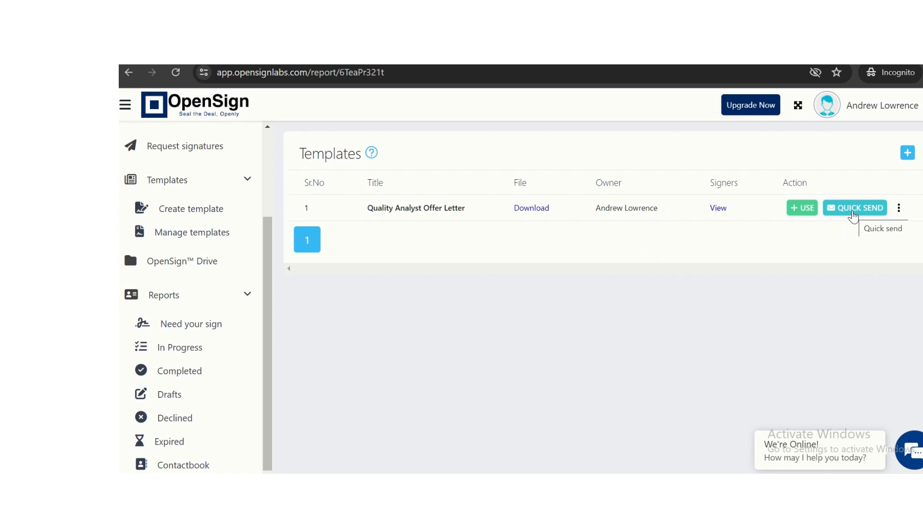
pyautogui.click(855, 207)
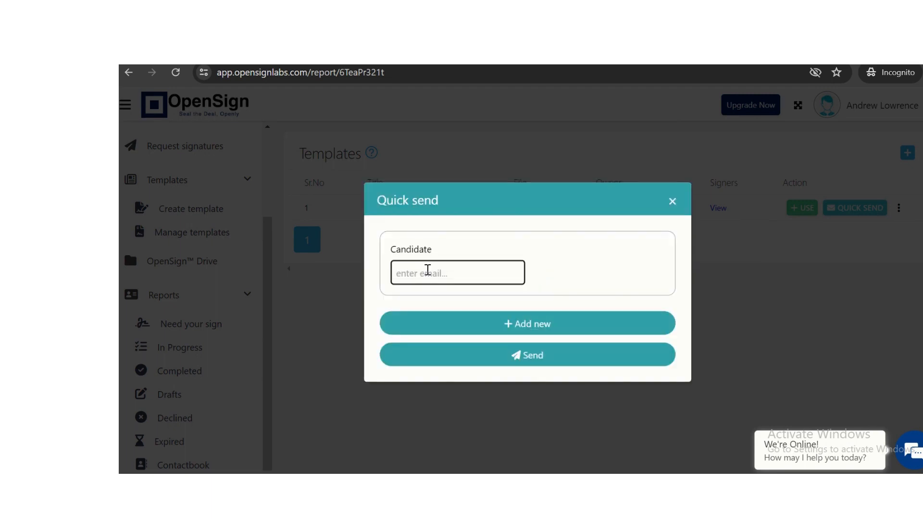
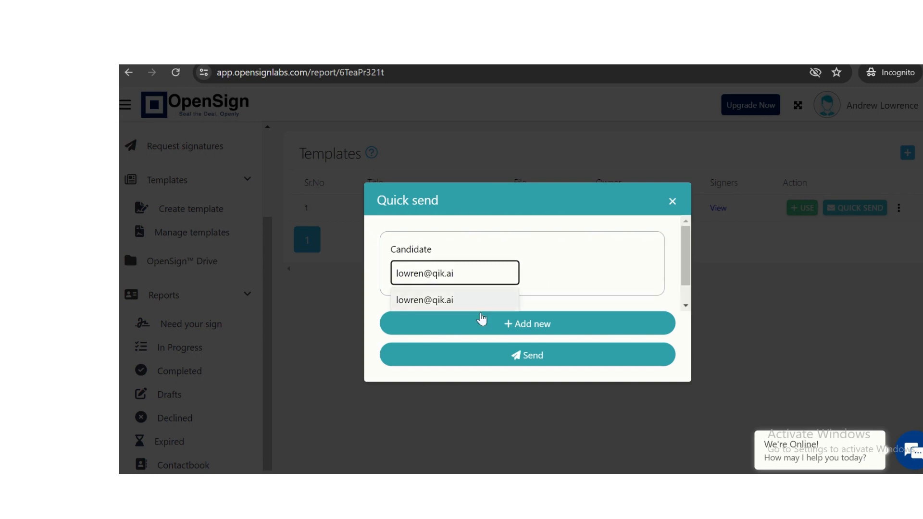
pyautogui.click(424, 300)
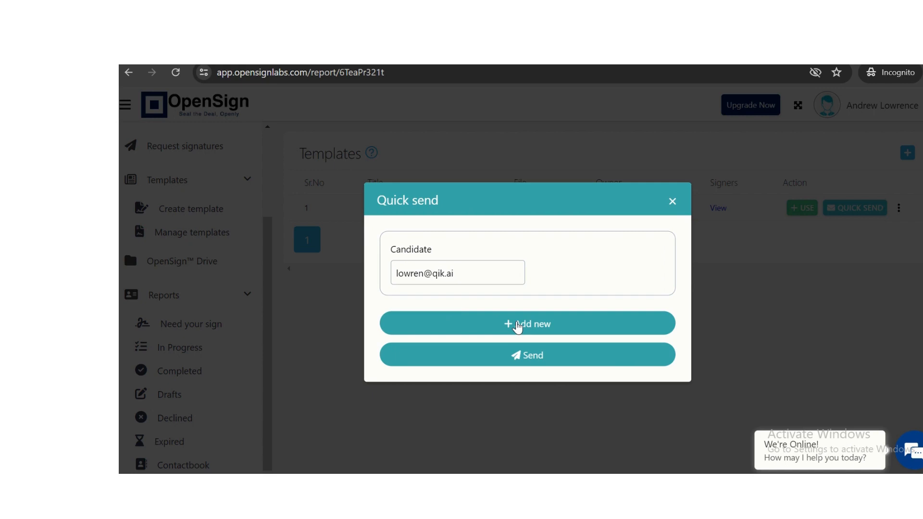
pyautogui.click(527, 323)
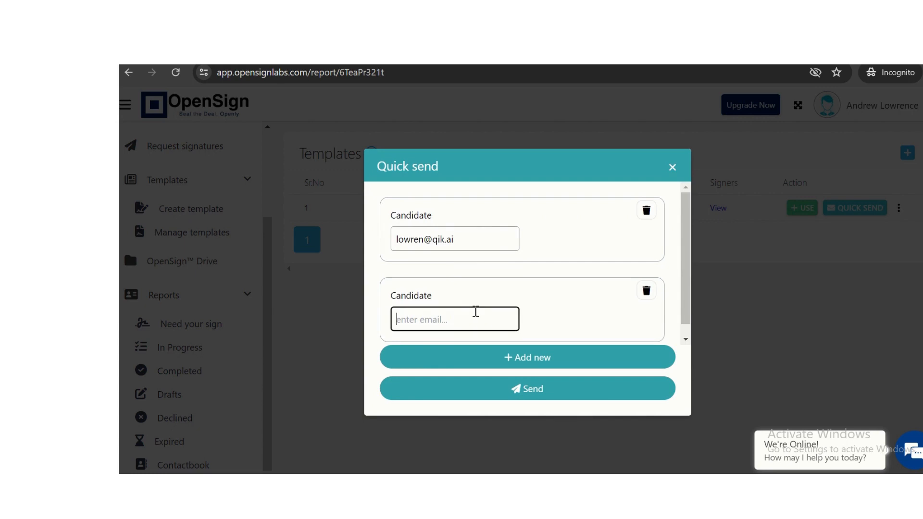
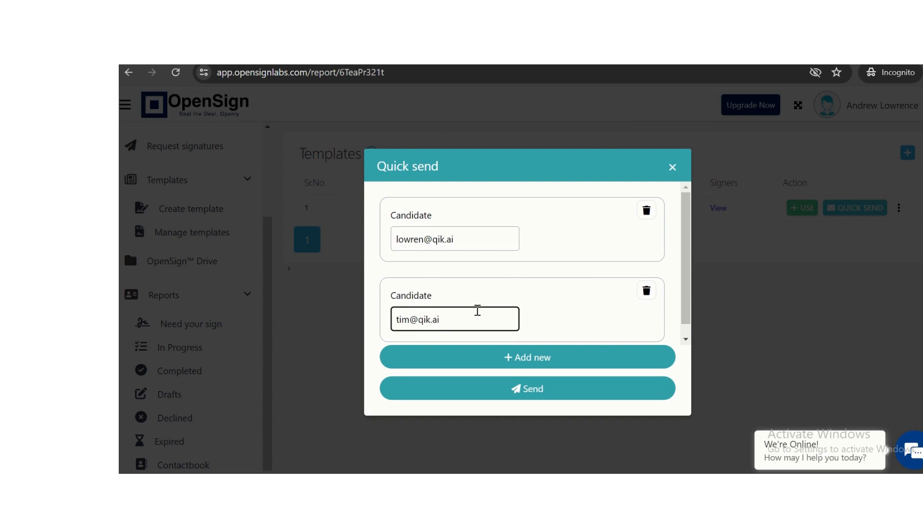
pyautogui.click(526, 388)
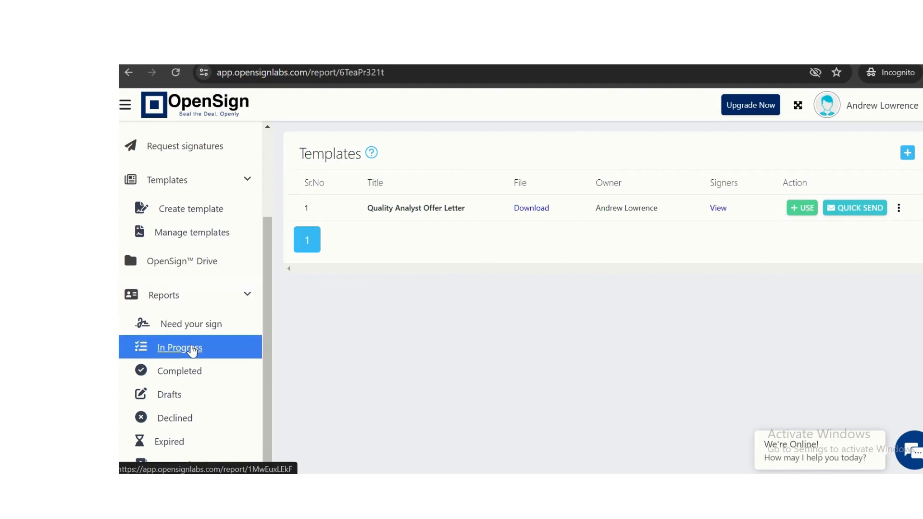
# Open the In Progress report and review the first offer letter's signers.
pyautogui.click(180, 347)
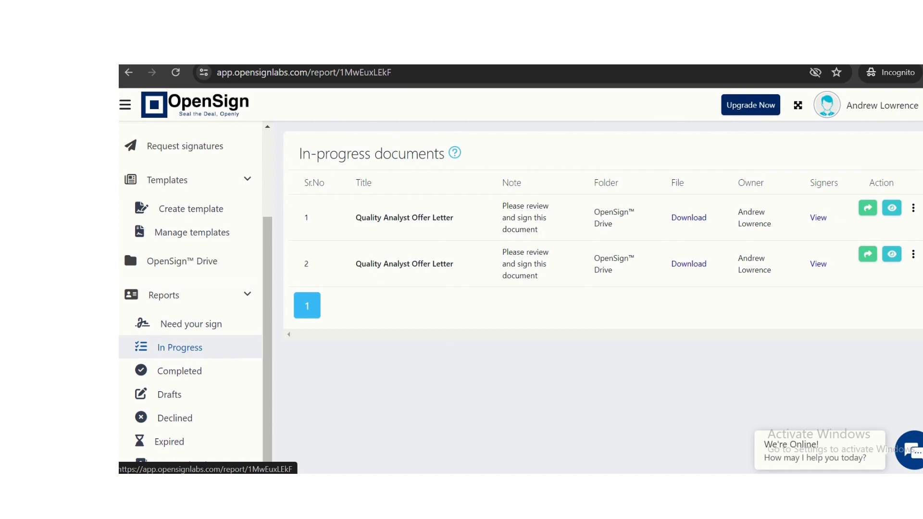
pyautogui.click(818, 217)
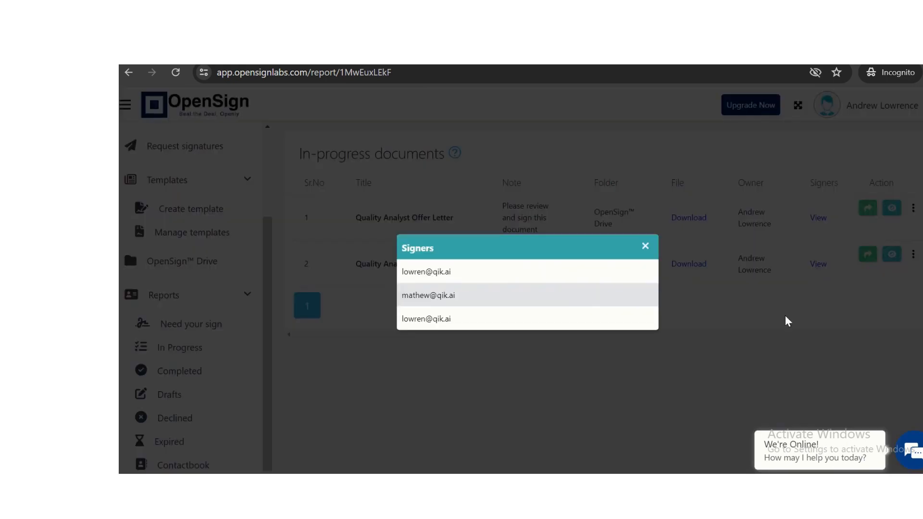
pyautogui.click(645, 245)
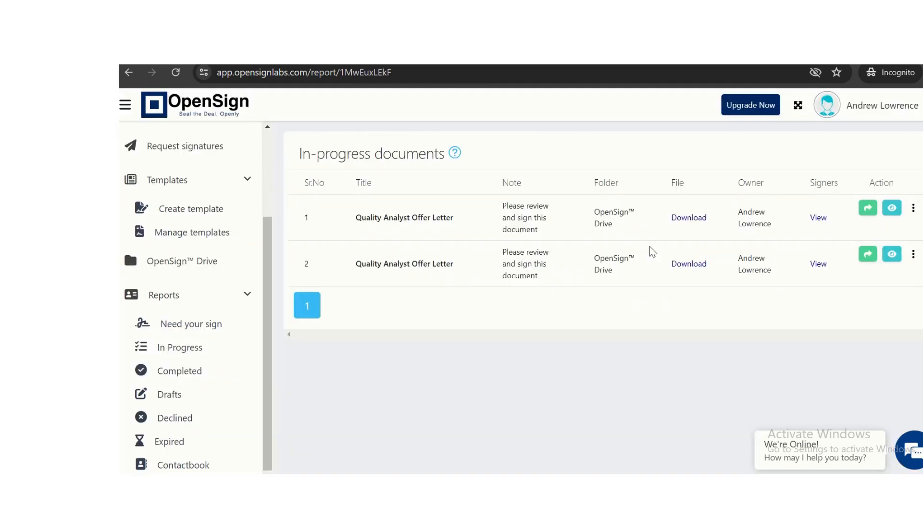